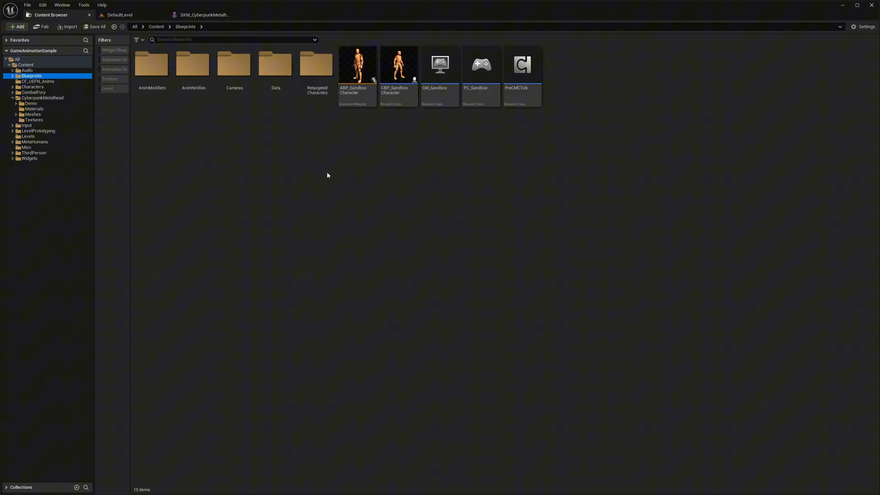
# Retarget the sandbox animation blueprint onto the Cyberpunk Metalhead mesh and export the retarget assets
pyautogui.rightClick(356, 64)
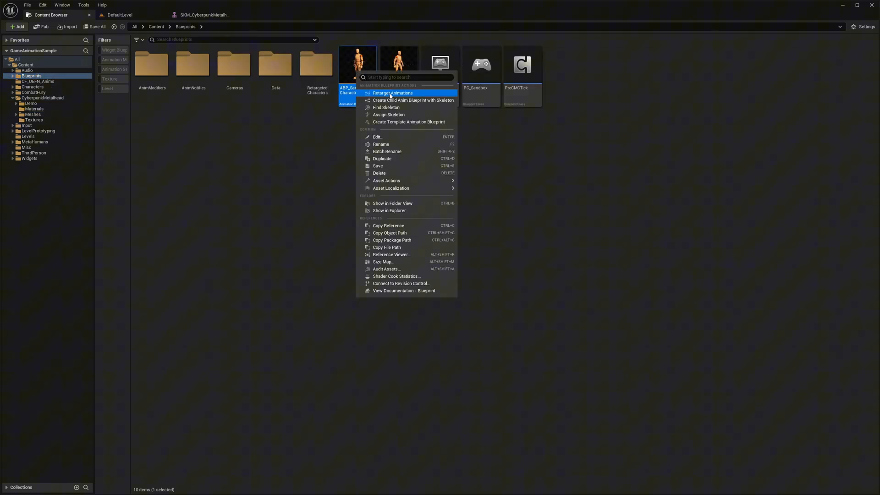
pyautogui.click(393, 93)
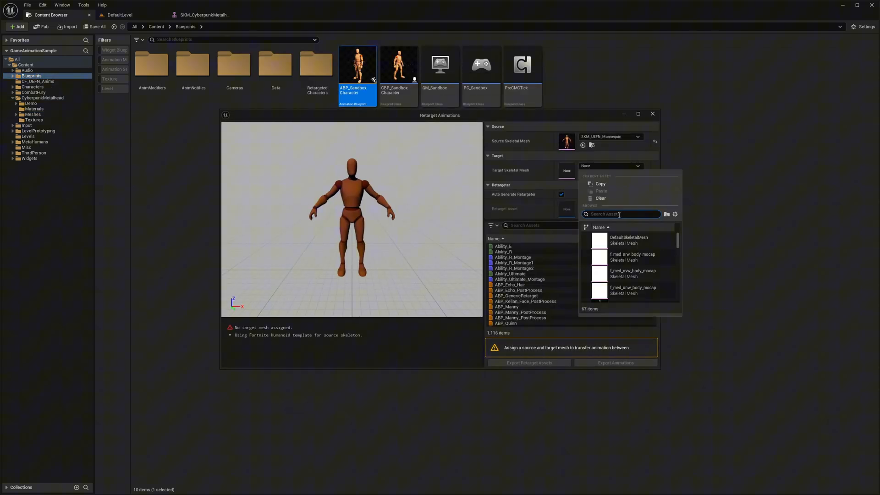
pyautogui.write('cy')
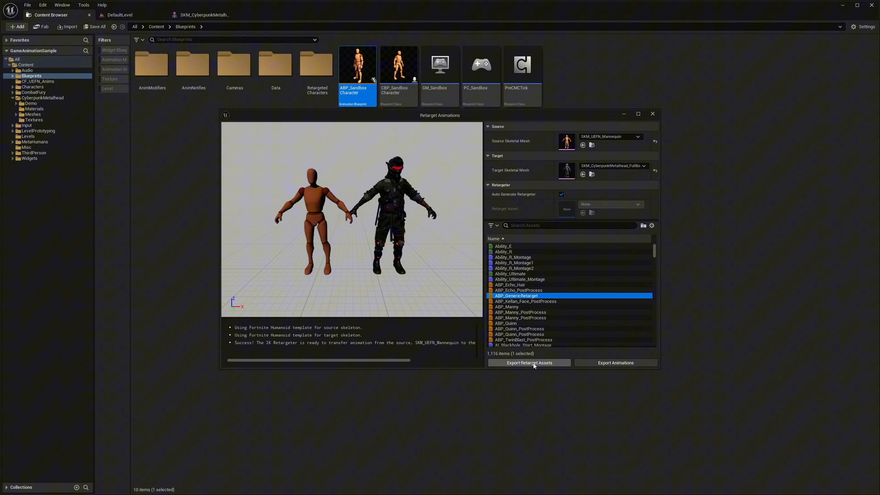
pyautogui.click(527, 363)
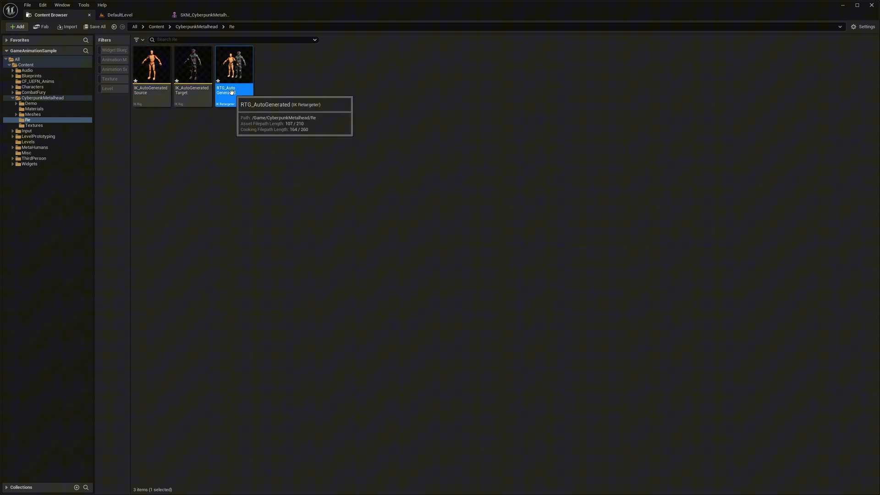
# Open ABP_GenericRetarget from Blueprints > RetargetedCharacters in the Content Browser
pyautogui.doubleClick(226, 90)
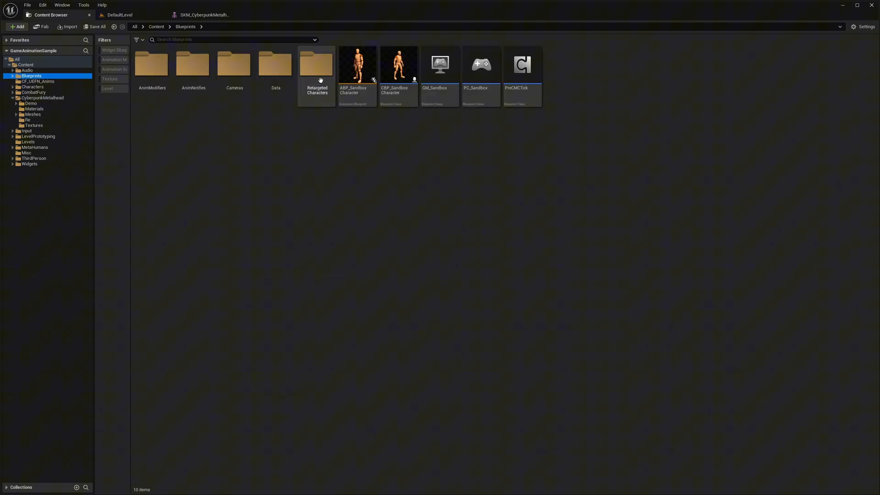
pyautogui.doubleClick(316, 64)
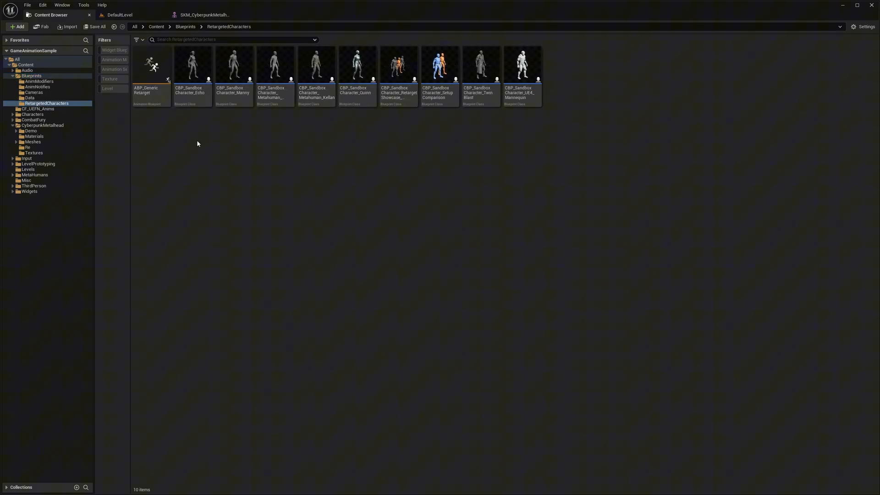
pyautogui.doubleClick(150, 64)
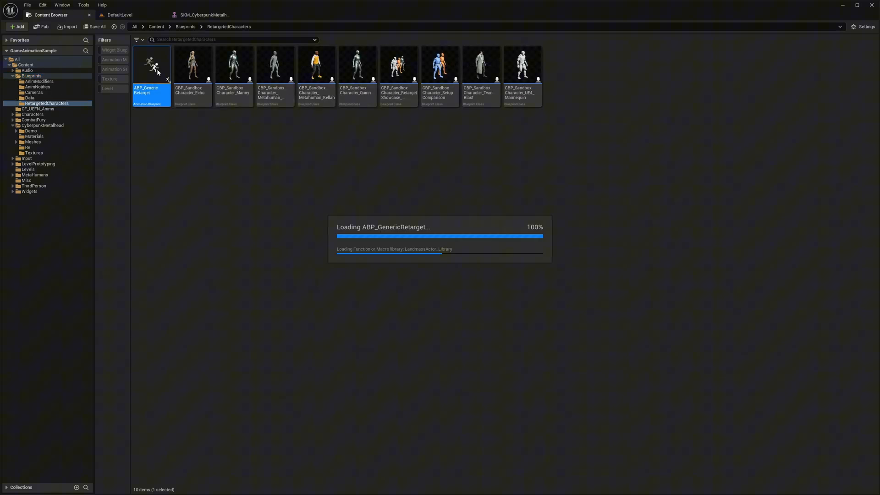
# Add a new IKRetargeter_Map entry pointing to RTG_AutoGenerated_Metal and edit its key name
pyautogui.doubleClick(151, 63)
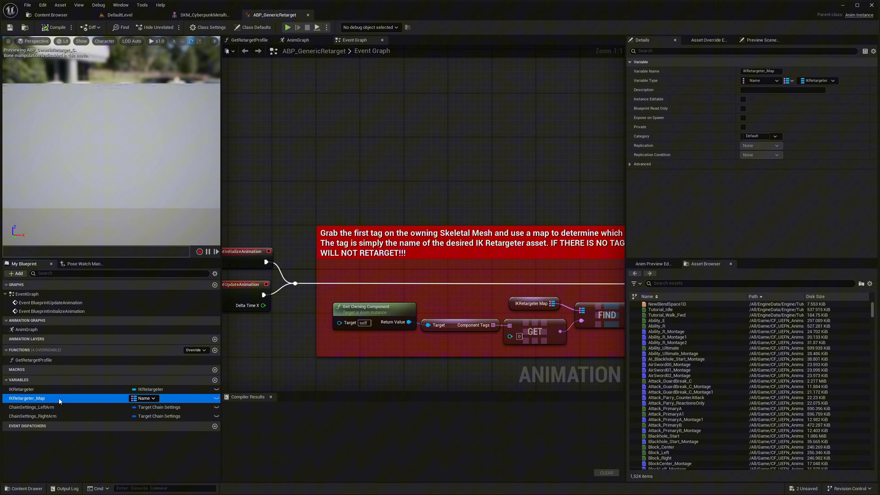
pyautogui.click(27, 398)
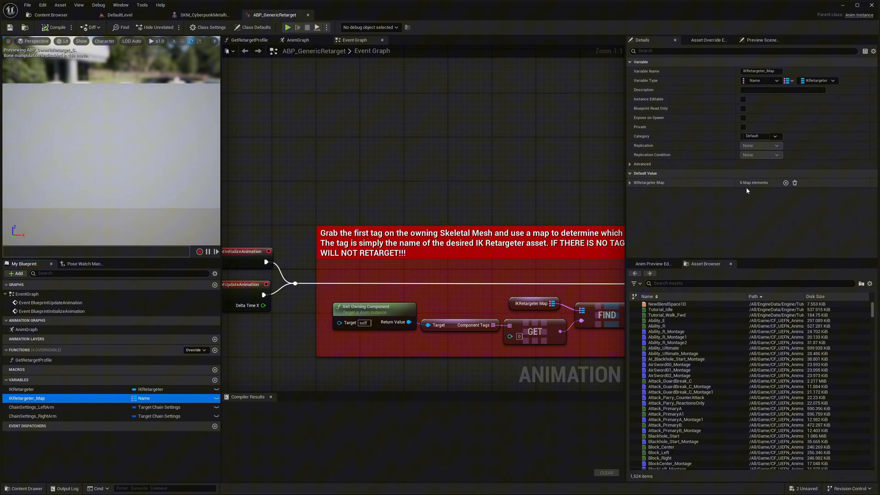
pyautogui.moveTo(786, 184)
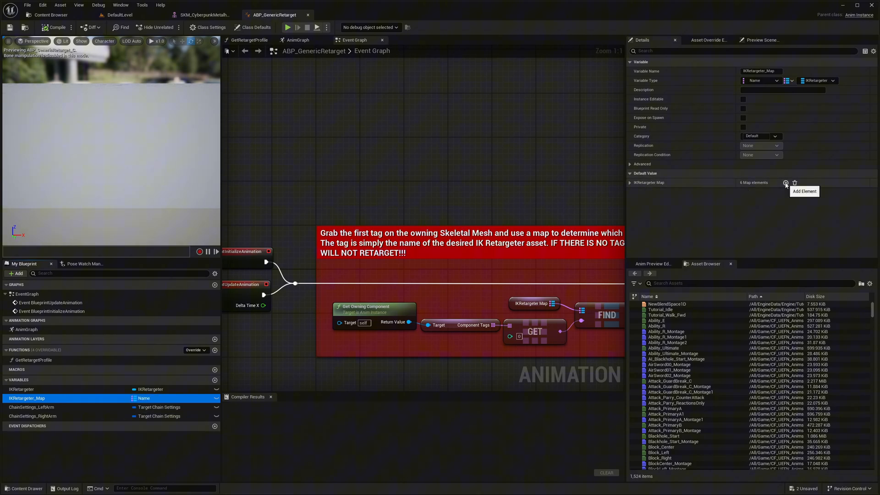
pyautogui.click(785, 183)
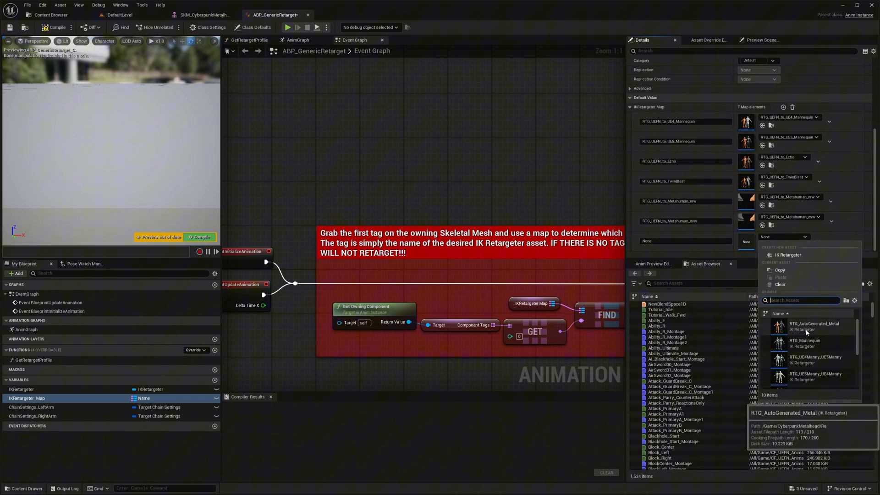
pyautogui.moveTo(814, 329)
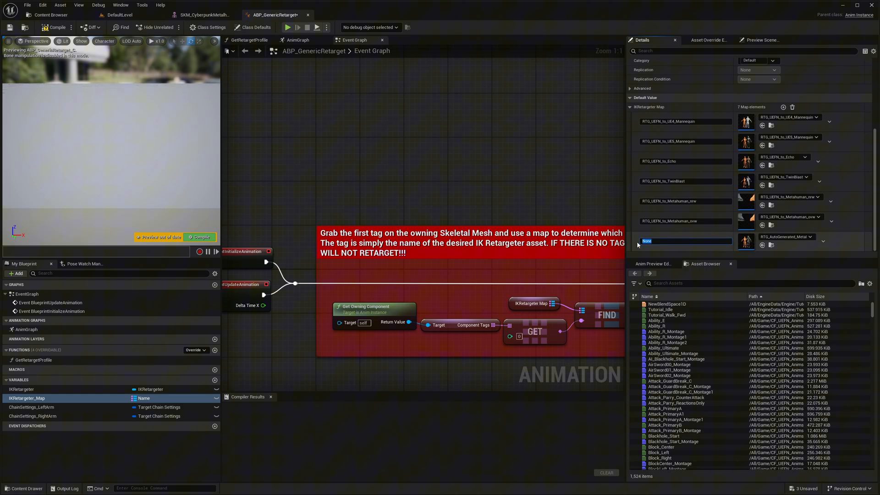
pyautogui.click(56, 27)
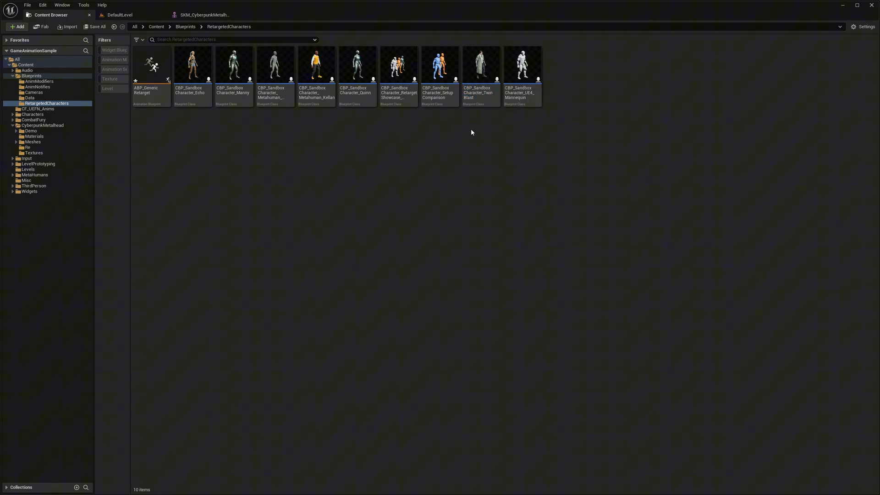
# Duplicate CBP_SandboxCharacter_TwinBlast as CBP_SandboxCharacter_Metal and open the copy
pyautogui.click(481, 63)
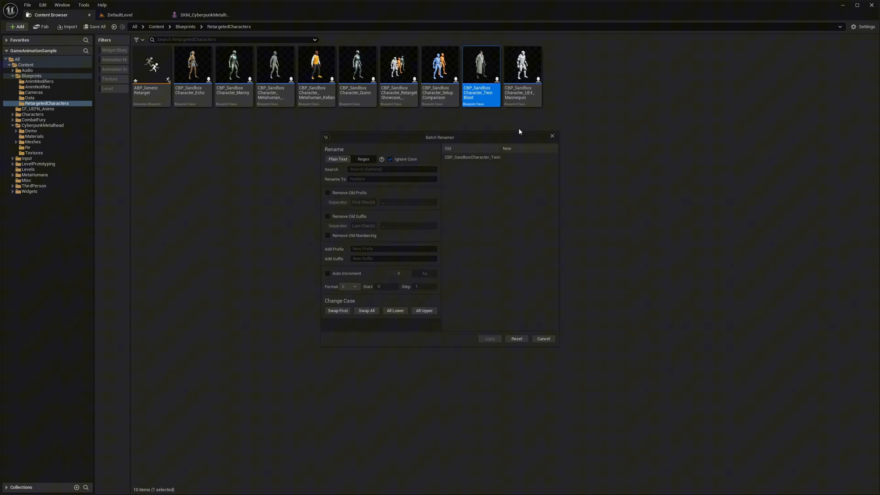
pyautogui.rightClick(479, 63)
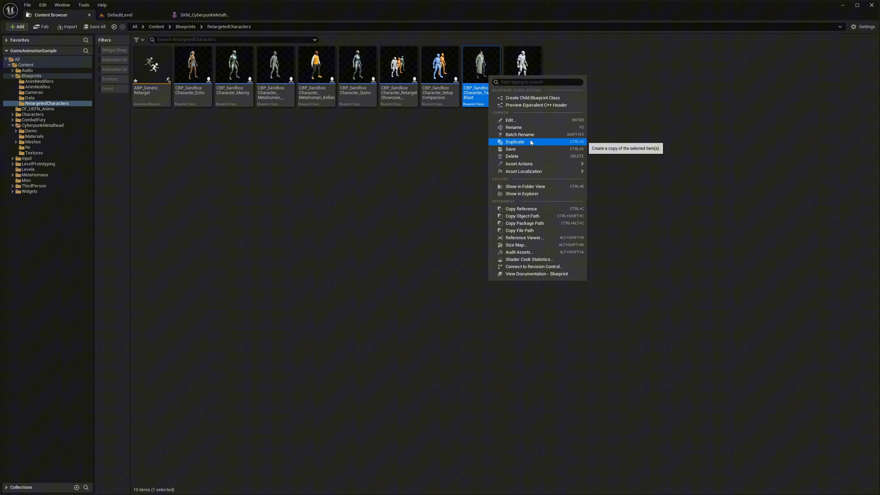
pyautogui.click(514, 141)
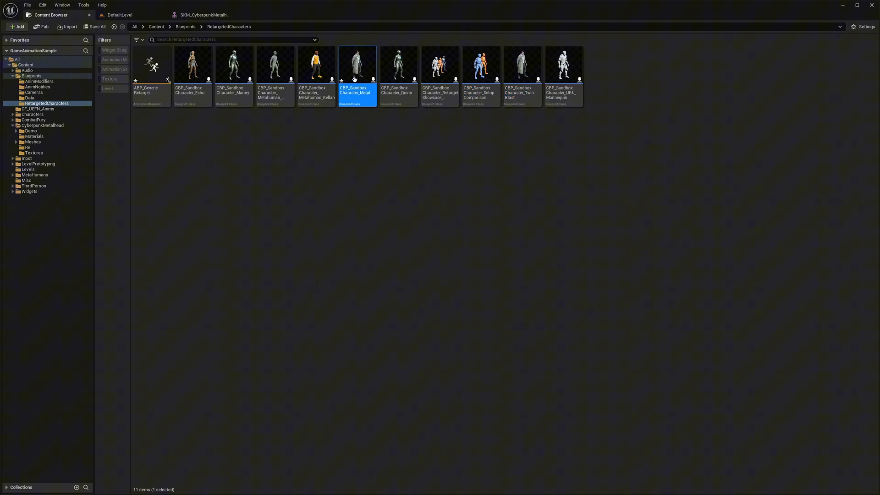
pyautogui.doubleClick(357, 63)
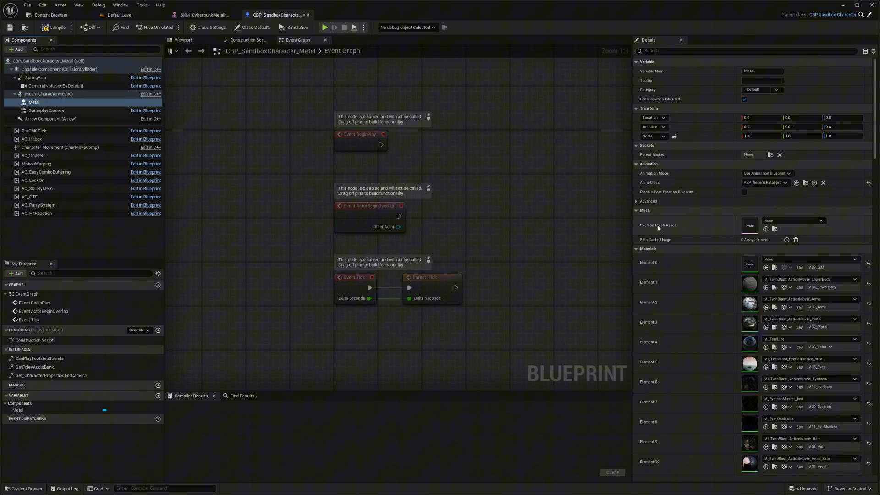
# Assign the SKM_Cyberpunk skeletal mesh and component tag RTG_AutoGenerated_Metal, then return to the level
pyautogui.click(819, 220)
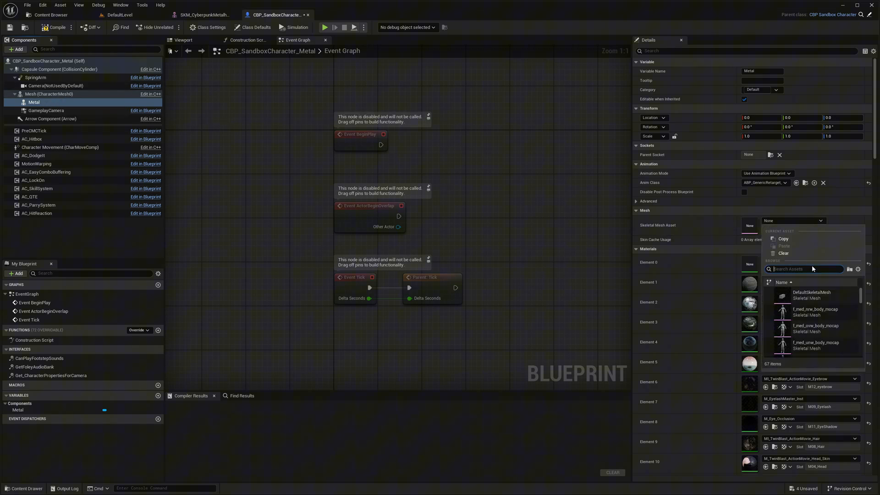
pyautogui.write('cyberpunk')
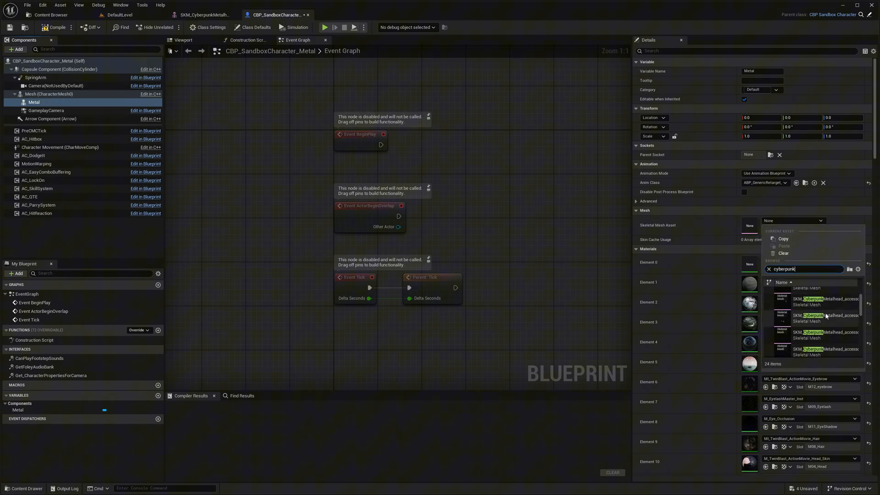
pyautogui.click(821, 299)
pyautogui.write('tag')
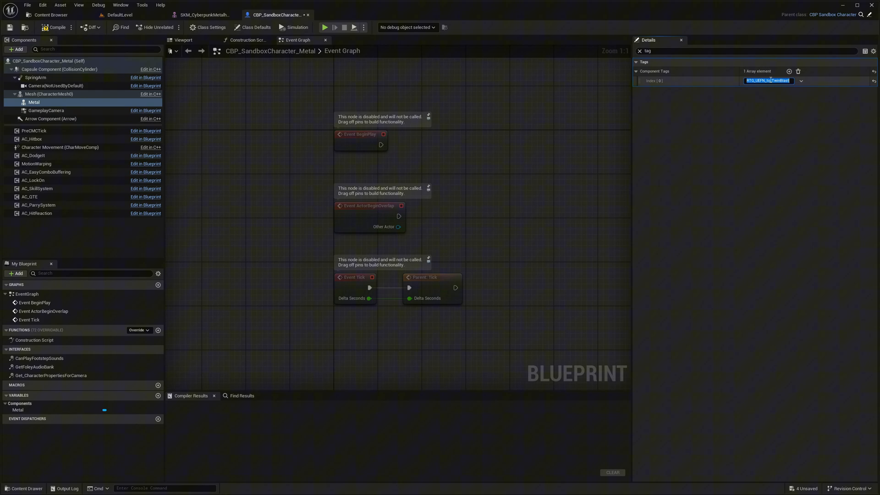
pyautogui.write('RTG_AutoGenerated_Metal')
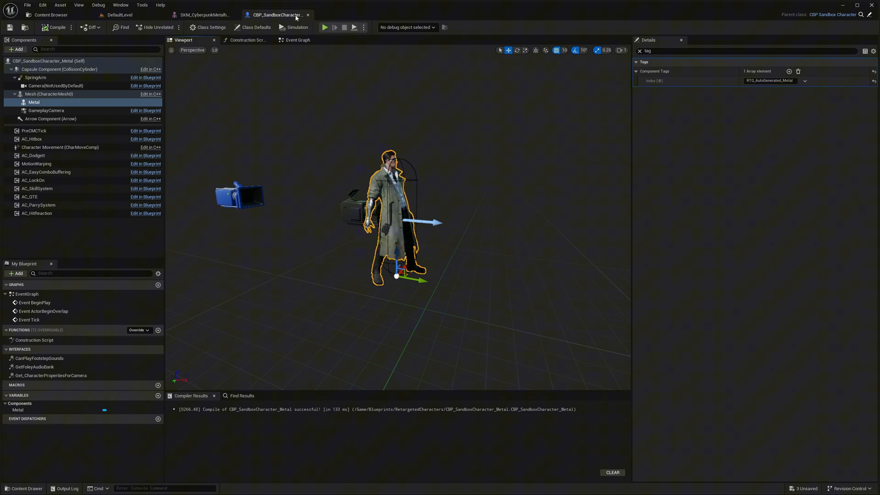
pyautogui.click(297, 40)
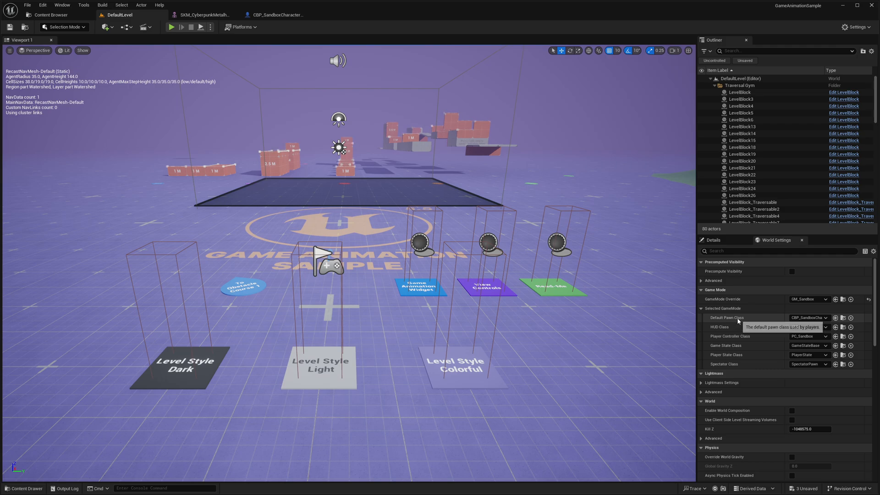
# Set Default Pawn Class in World Settings to the retargeted CBP_SandboxCharacter and test in play
pyautogui.click(808, 318)
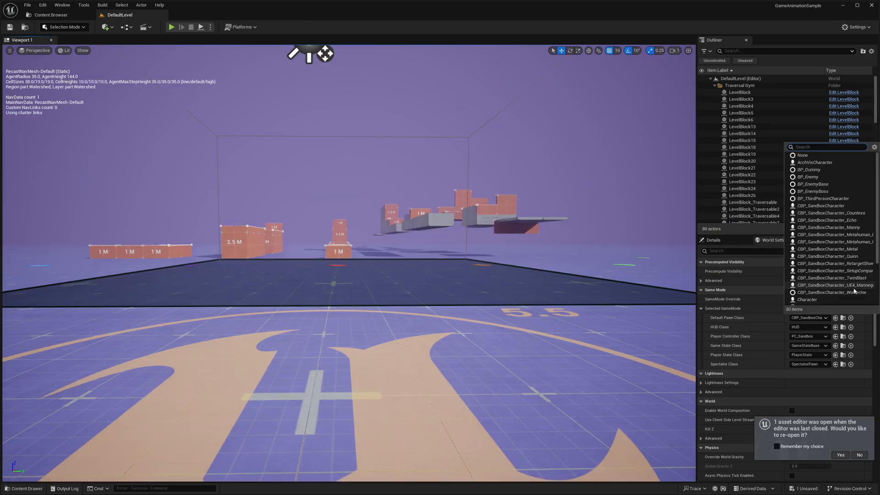
pyautogui.click(831, 292)
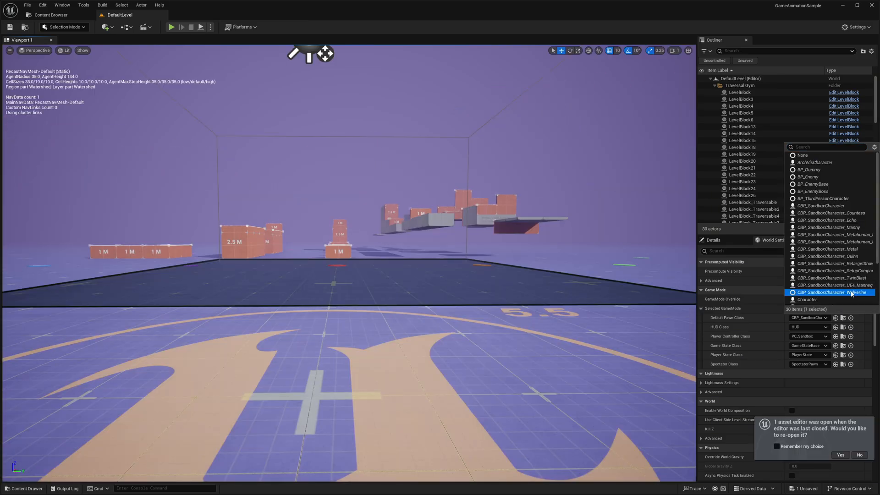
pyautogui.click(171, 27)
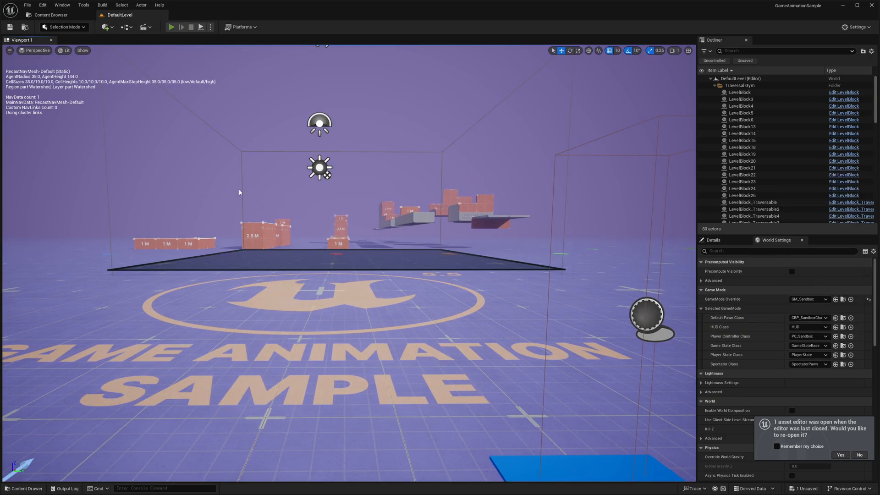
pyautogui.click(173, 27)
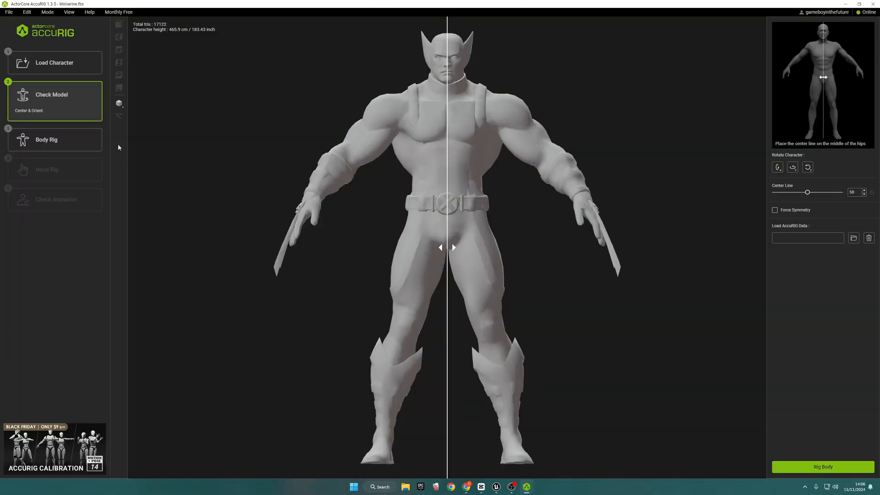
pyautogui.moveTo(475, 268)
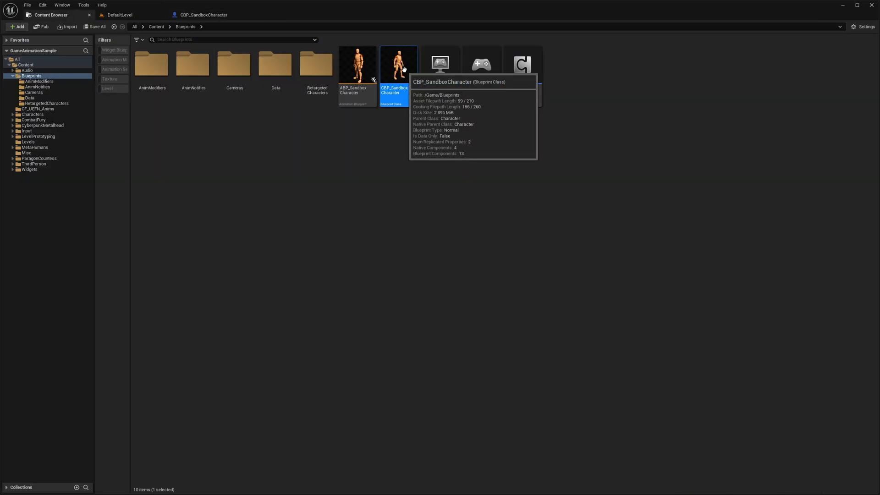
# In CBP_SandboxCharacter, tick WantsToWalk on the CharacterInputState default value
pyautogui.doubleClick(398, 63)
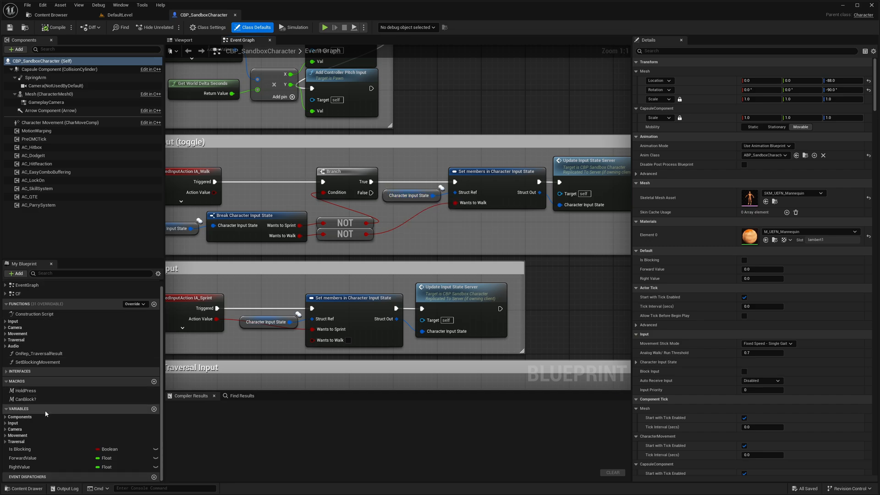
pyautogui.click(6, 422)
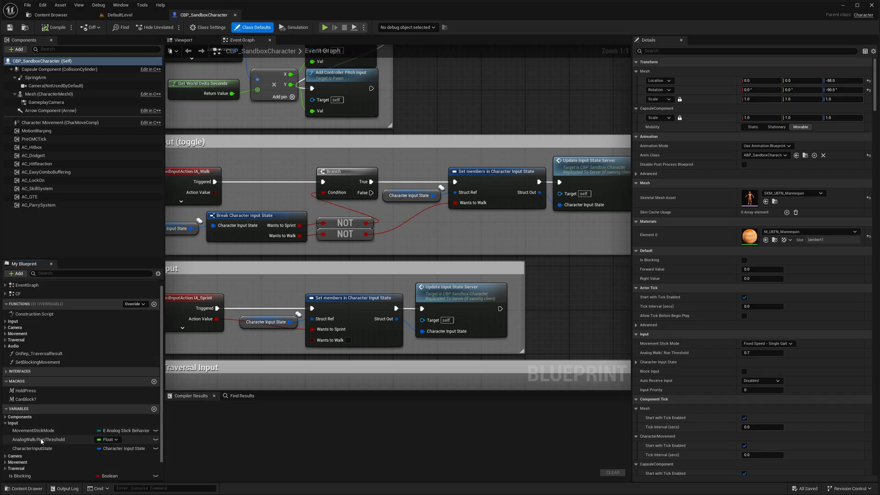
pyautogui.click(33, 448)
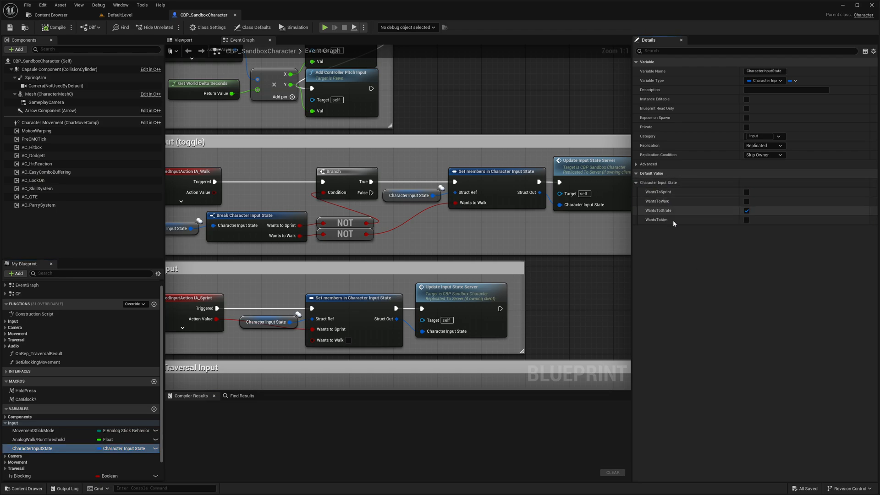
pyautogui.moveTo(663, 204)
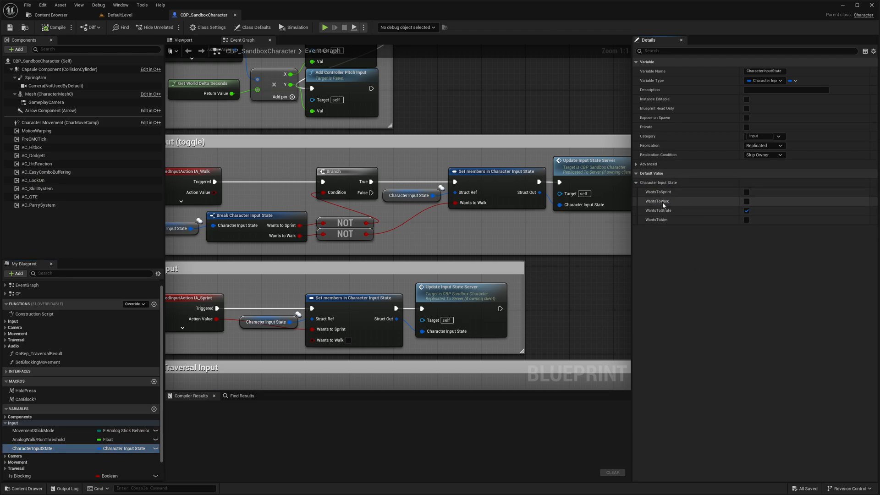
pyautogui.click(746, 201)
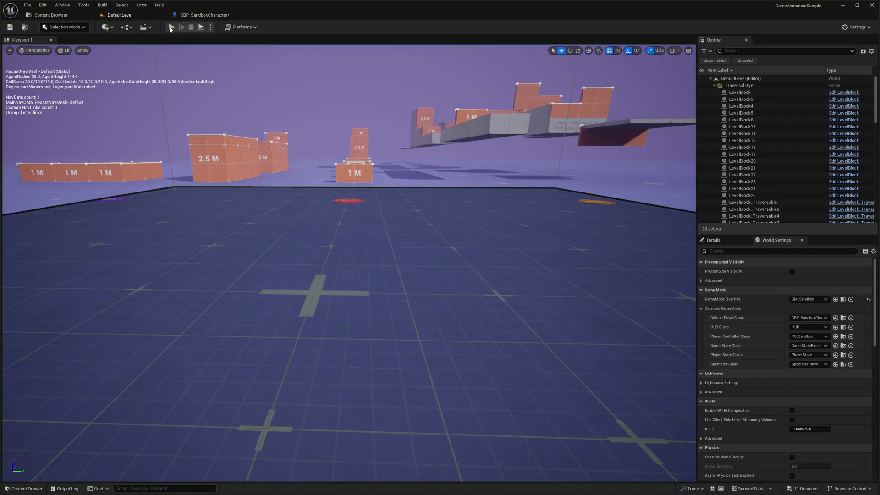
# Start a play-in-editor session with the cyberpunk character in the level
pyautogui.click(172, 27)
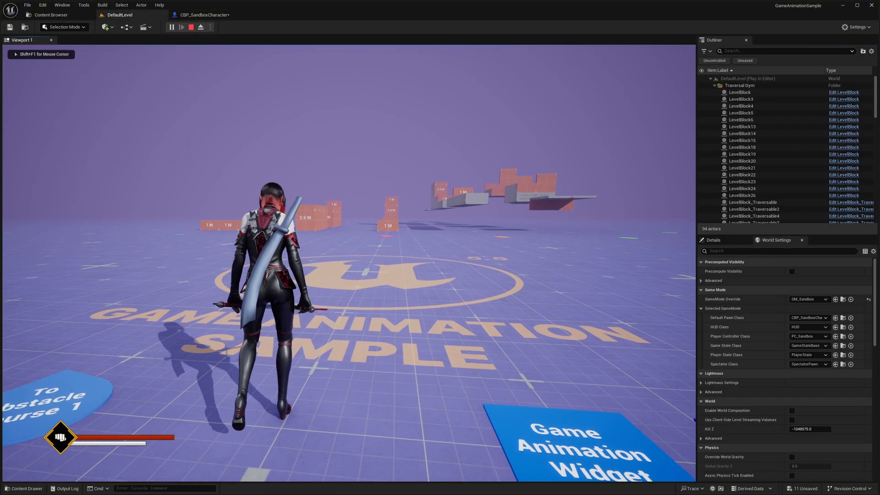